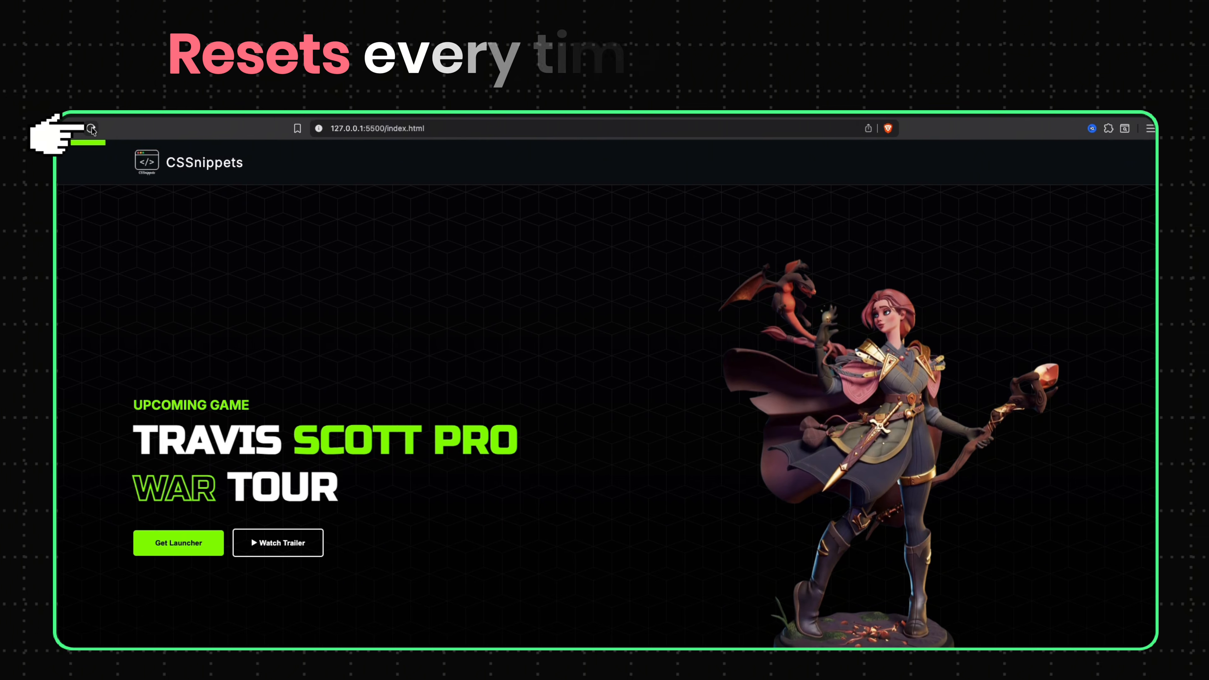
- Reload the page, then scroll down to the experts section so the green progress bar grows
click(92, 127)
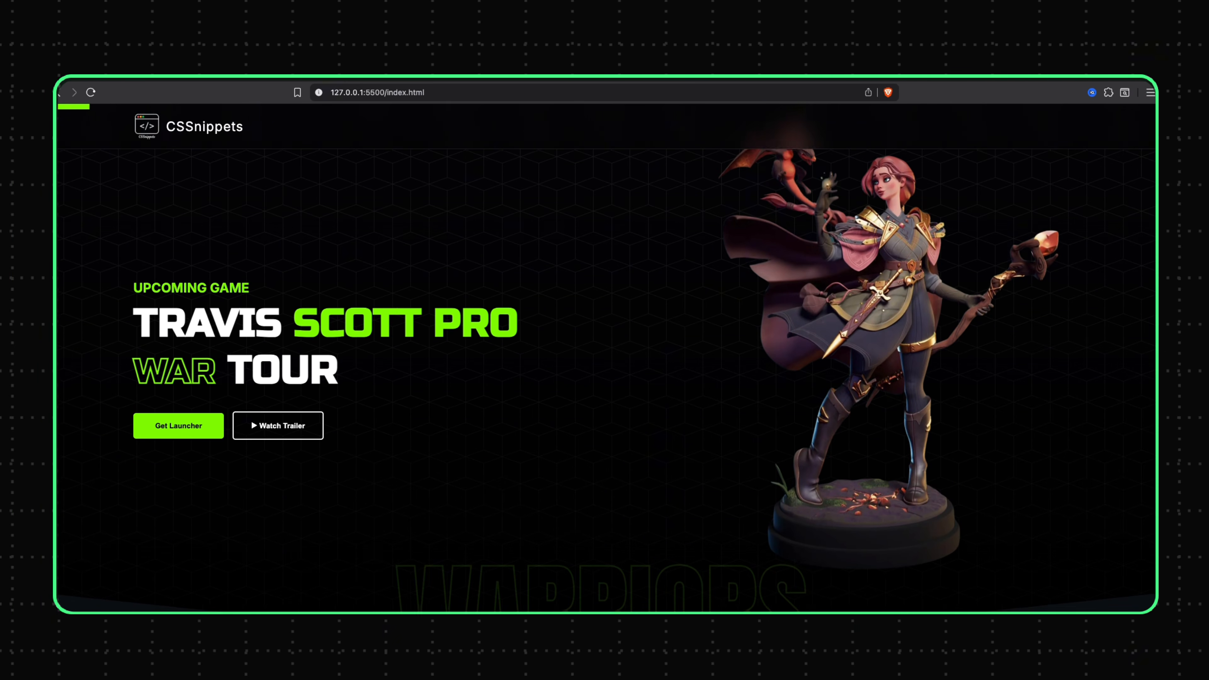
scroll(down, 3)
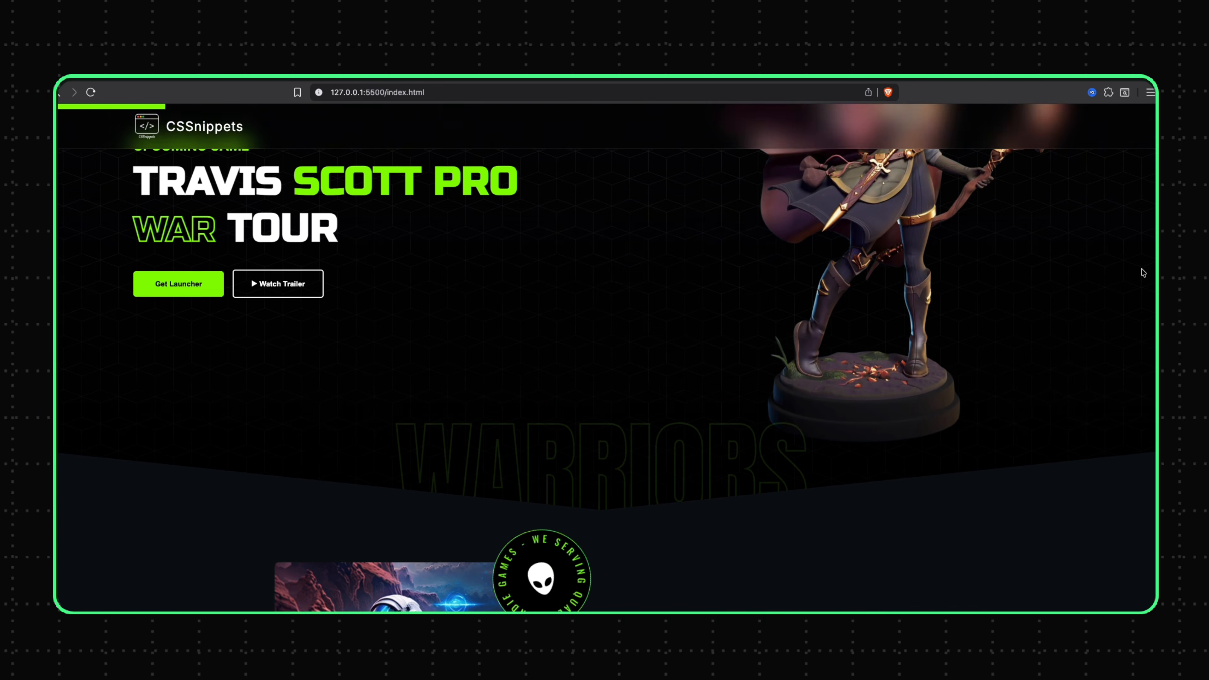
scroll(down, 3)
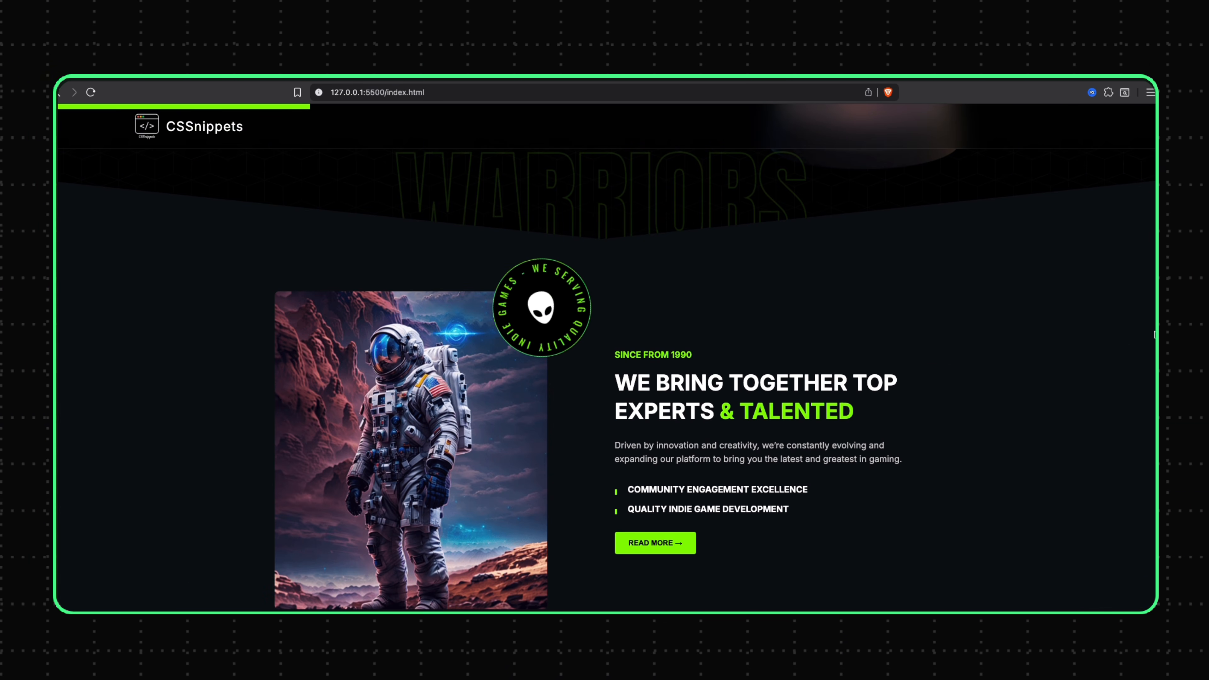
scroll(down, 3)
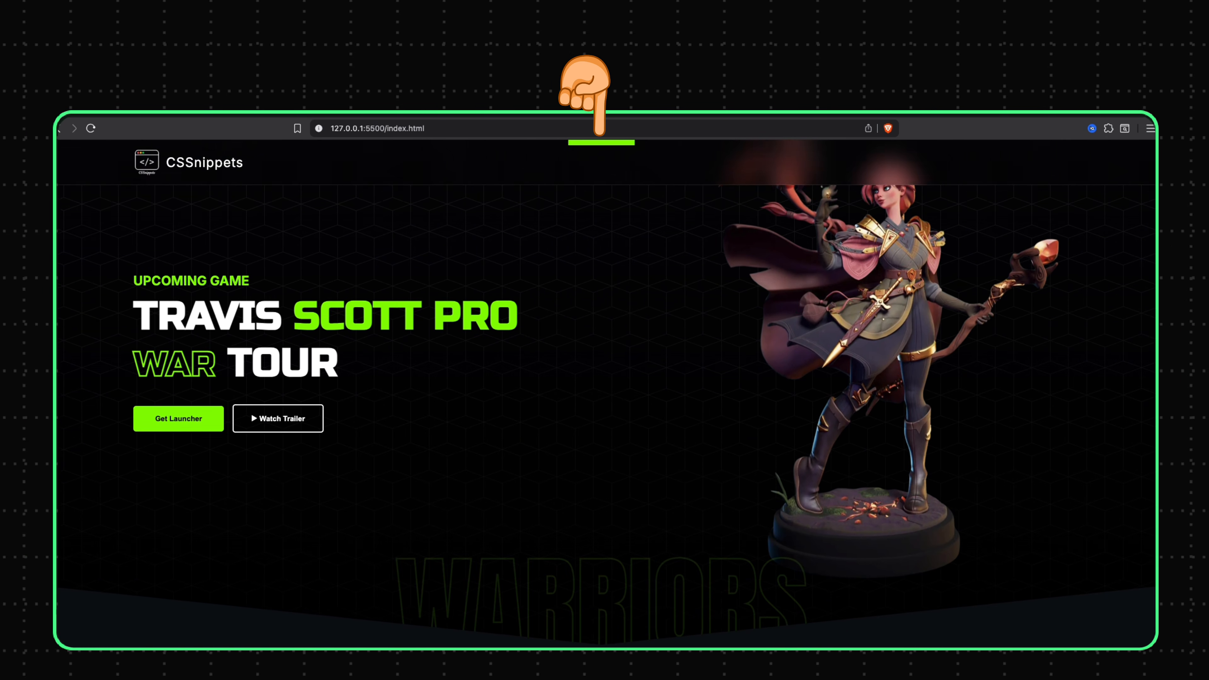
- Scroll the landing page further, adjusting the progress bar length
scroll(down, 3)
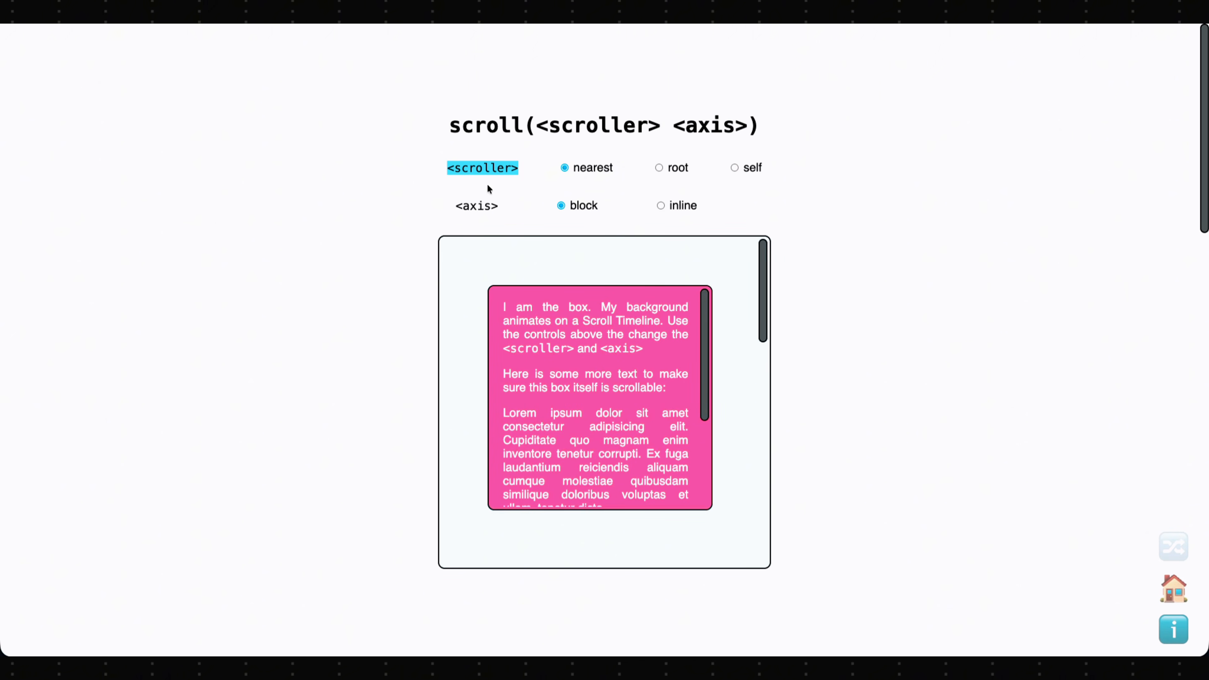
- Set the demo's scroller to root briefly, then to self, keeping the block axis
click(561, 205)
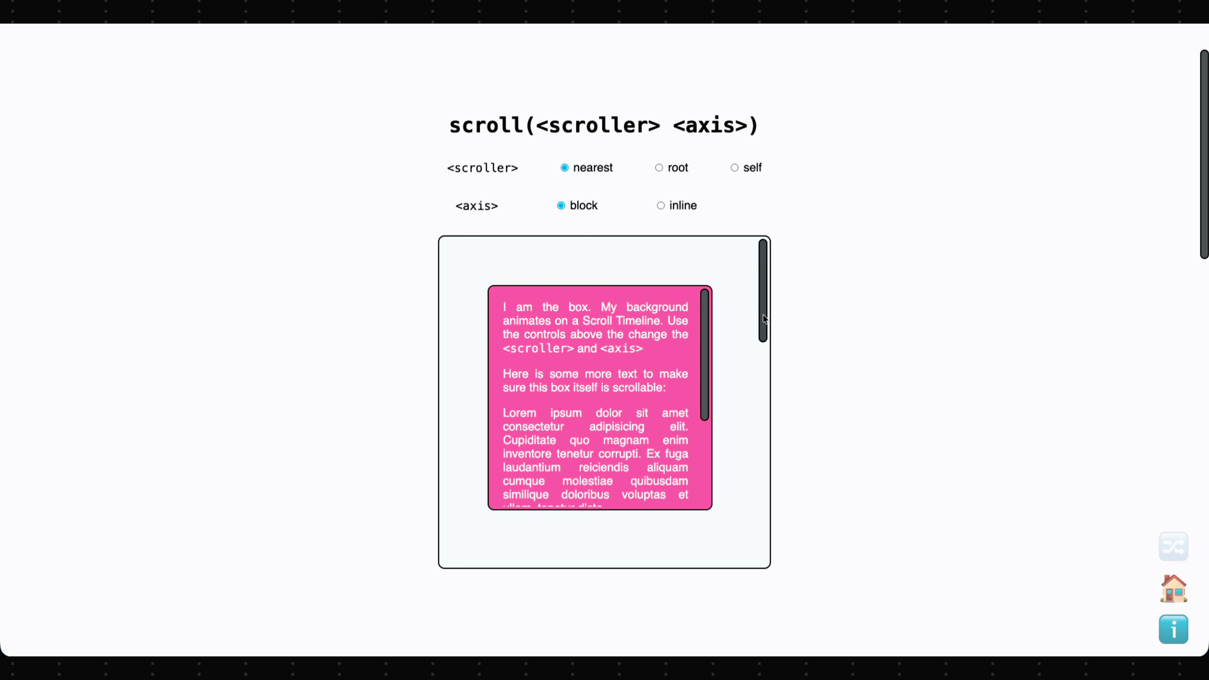
scroll(down, 3)
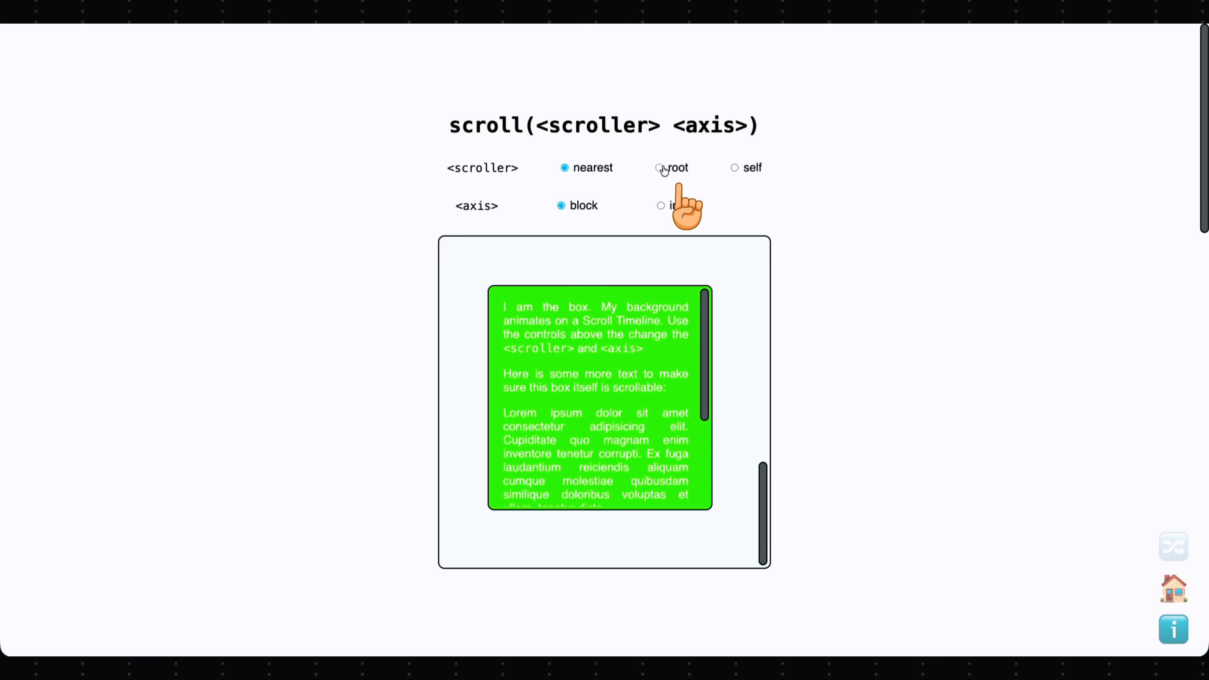
click(659, 168)
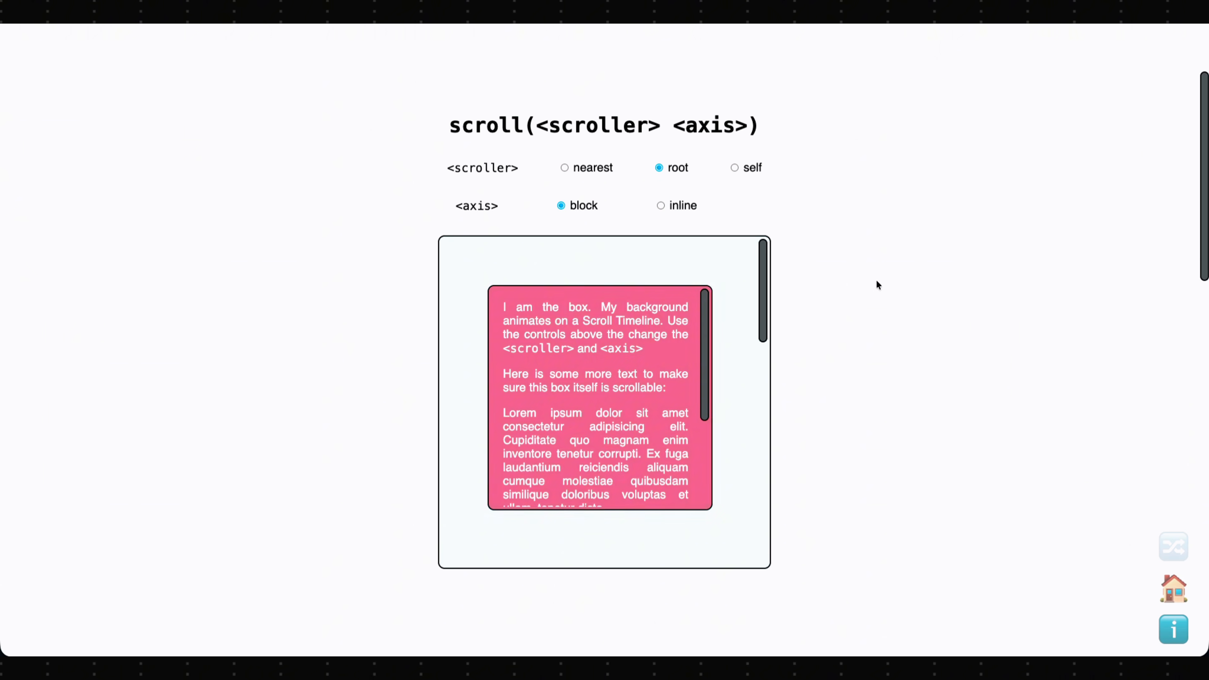
click(735, 168)
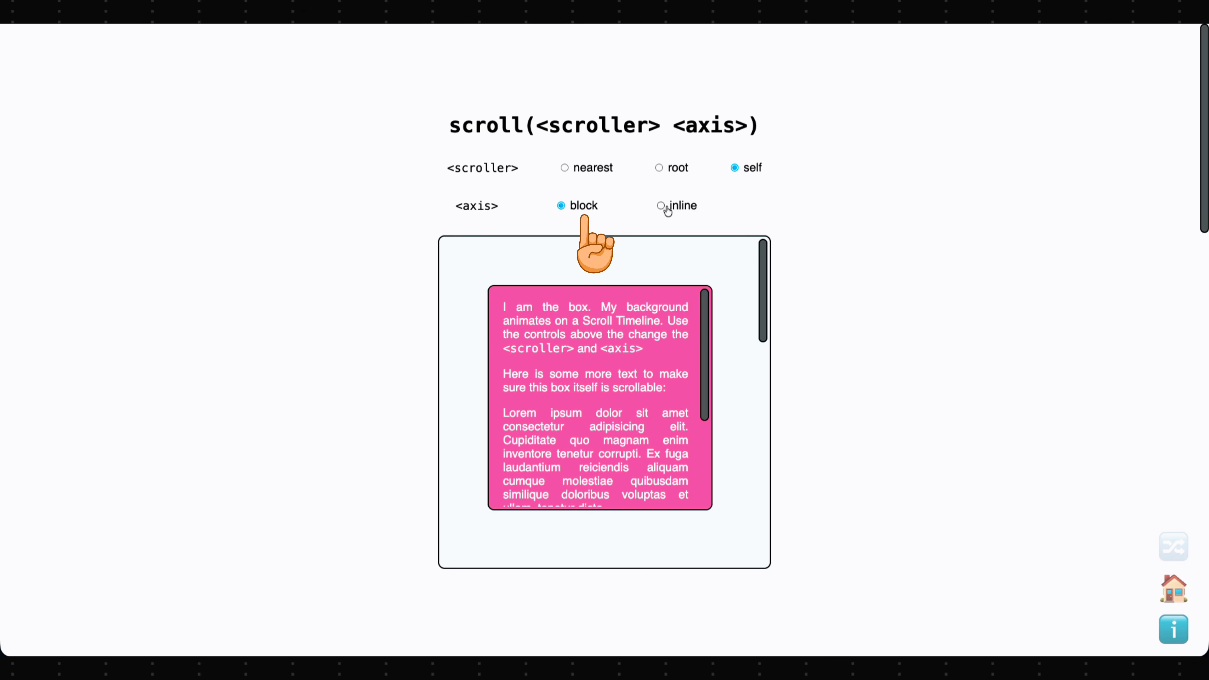
- Switch the axis to inline and set the scroller back to nearest
click(661, 206)
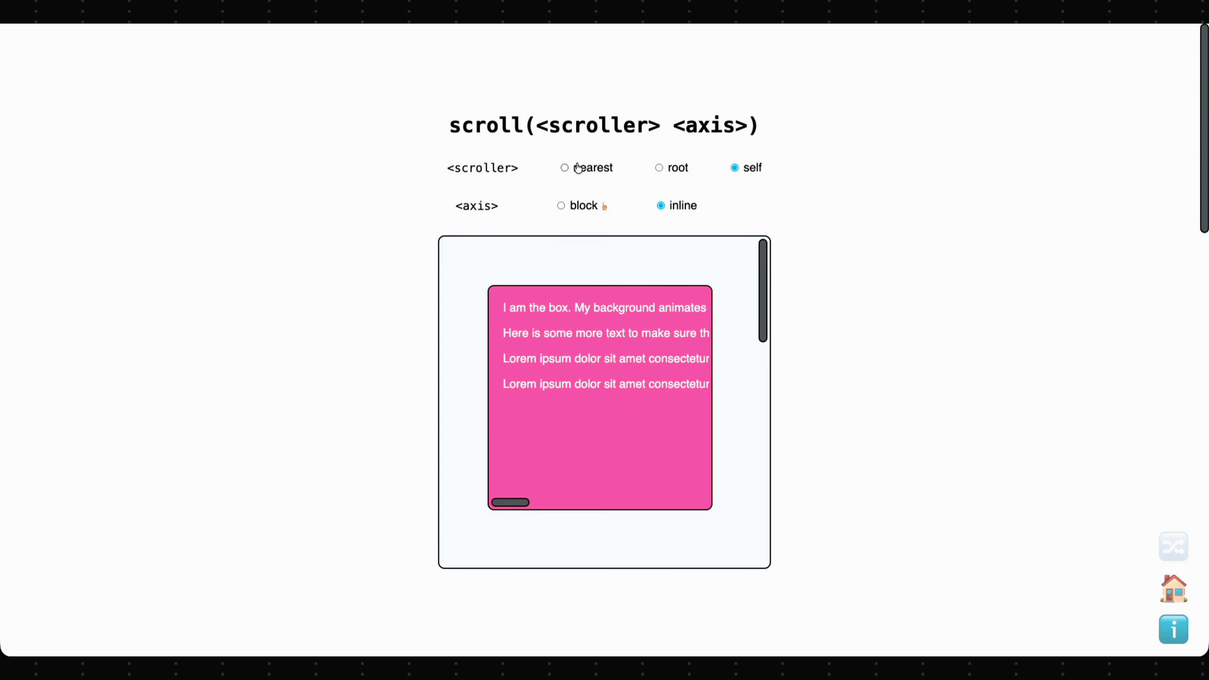
click(564, 167)
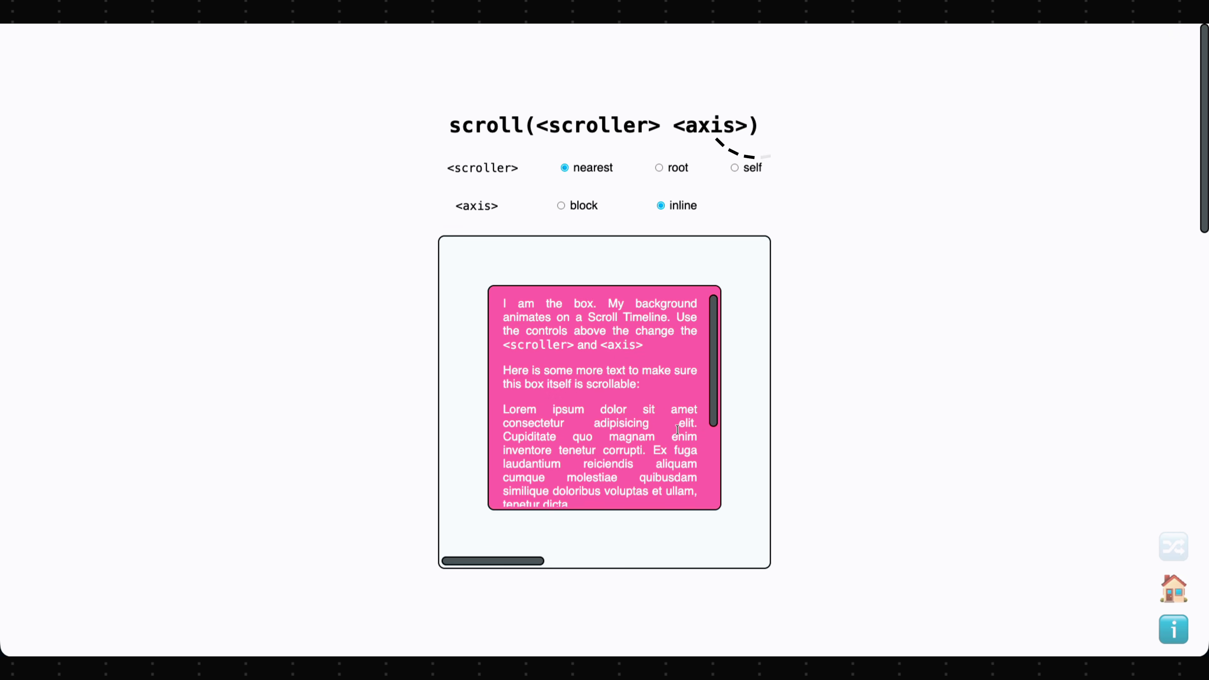